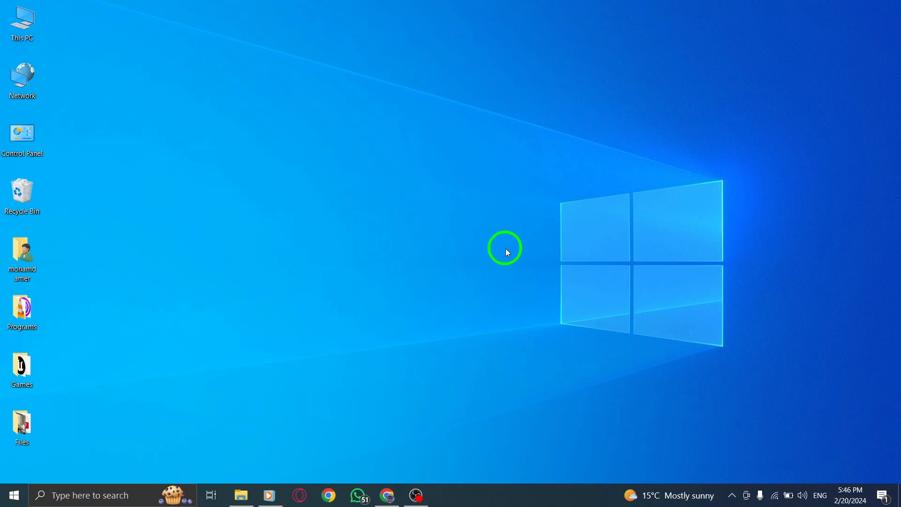
pyautogui.moveTo(393, 495)
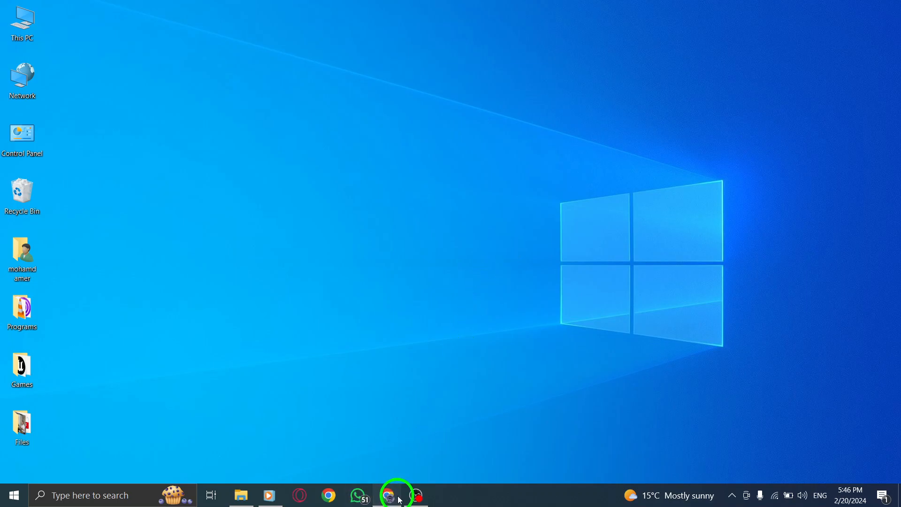
# - Restore the Chrome window showing the X home feed from the taskbar
pyautogui.click(388, 495)
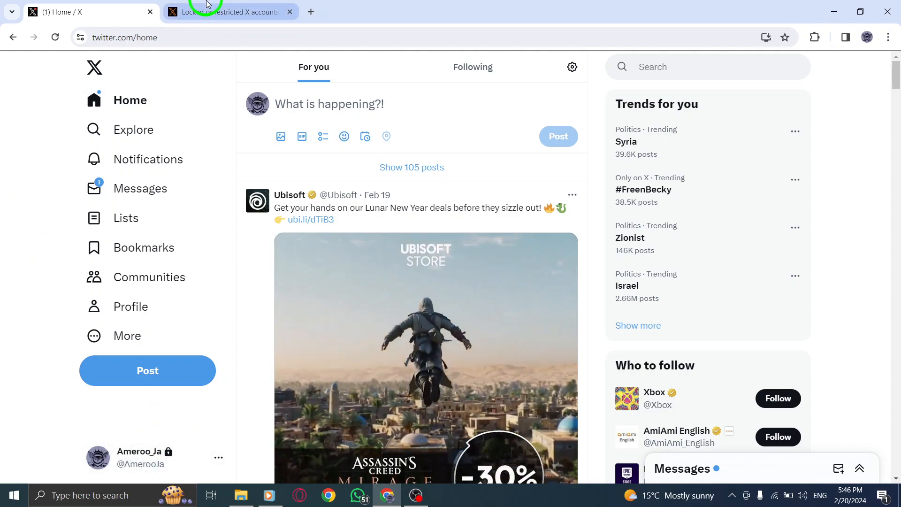
# - Review the 'Verify your account by phone' steps on the X Help Center locked-accounts page
pyautogui.click(230, 12)
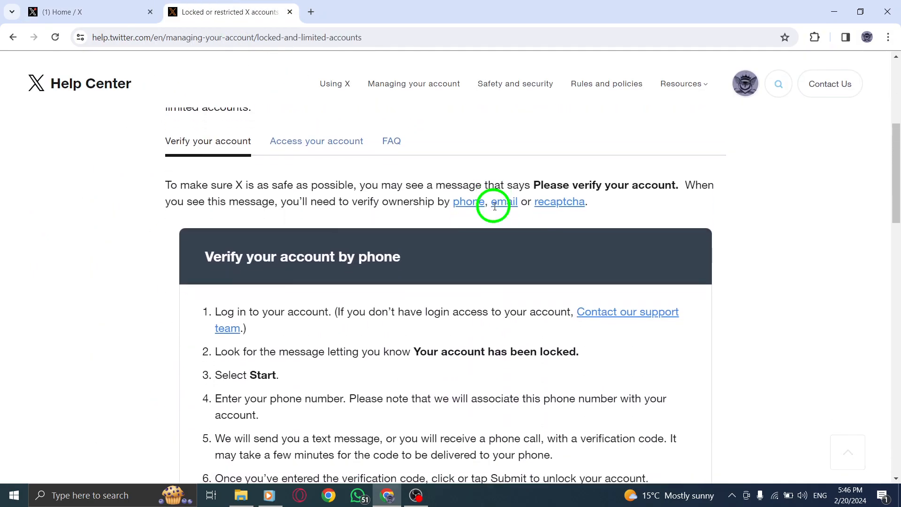
pyautogui.scroll(-3)
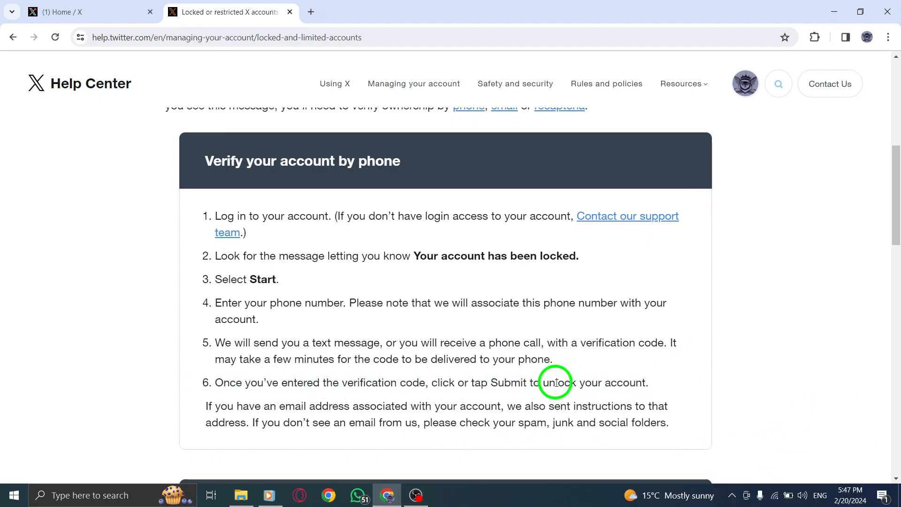
pyautogui.moveTo(405, 355)
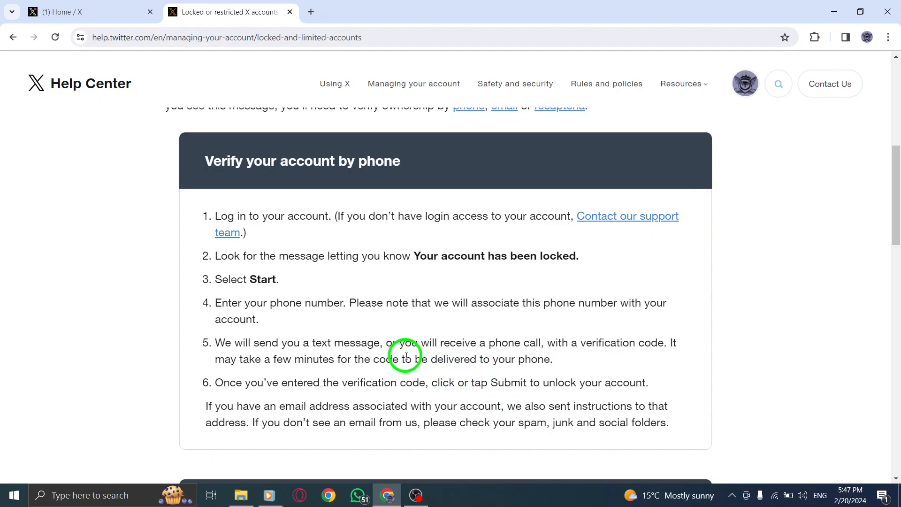
pyautogui.moveTo(224, 198)
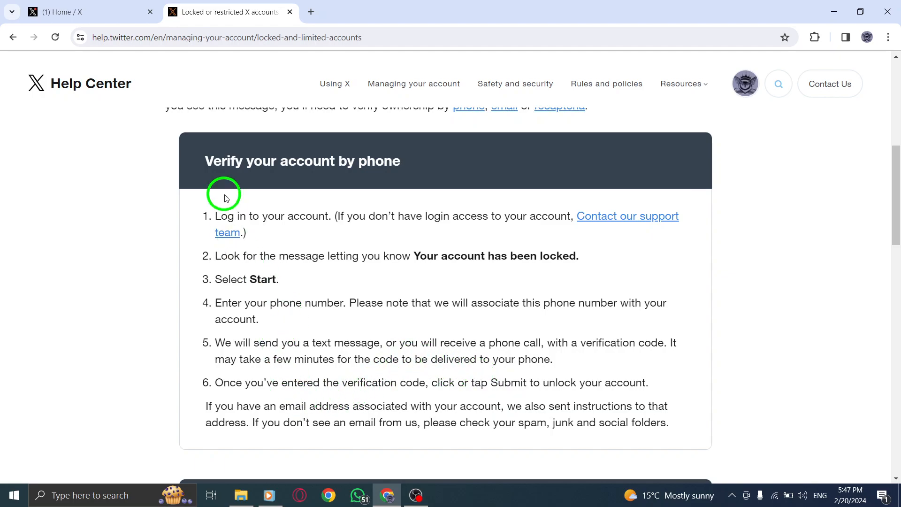
# - Return to the X home feed tab, then dismiss the desktop context menu
pyautogui.click(86, 12)
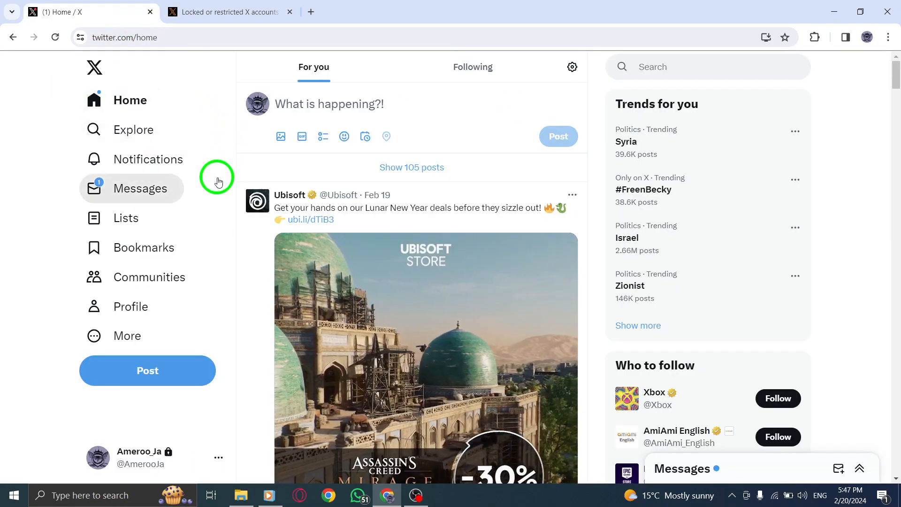
pyautogui.rightClick(402, 173)
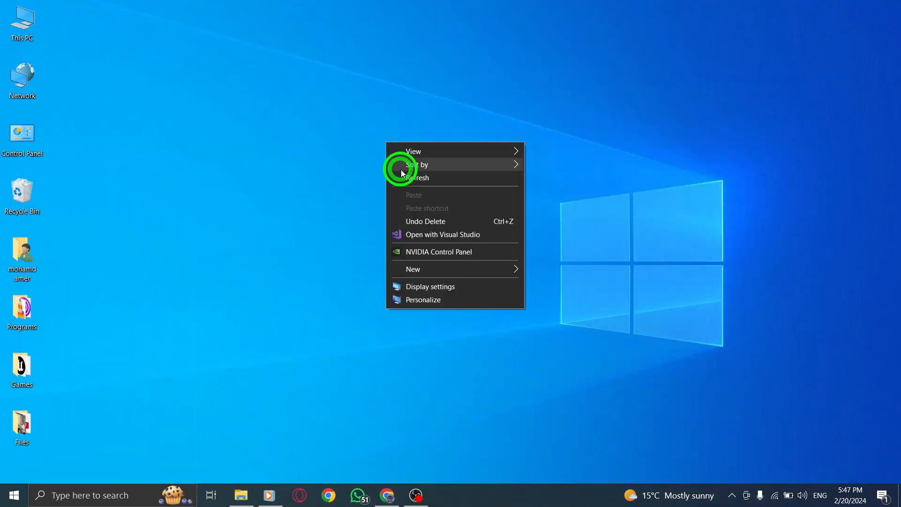
pyautogui.click(417, 177)
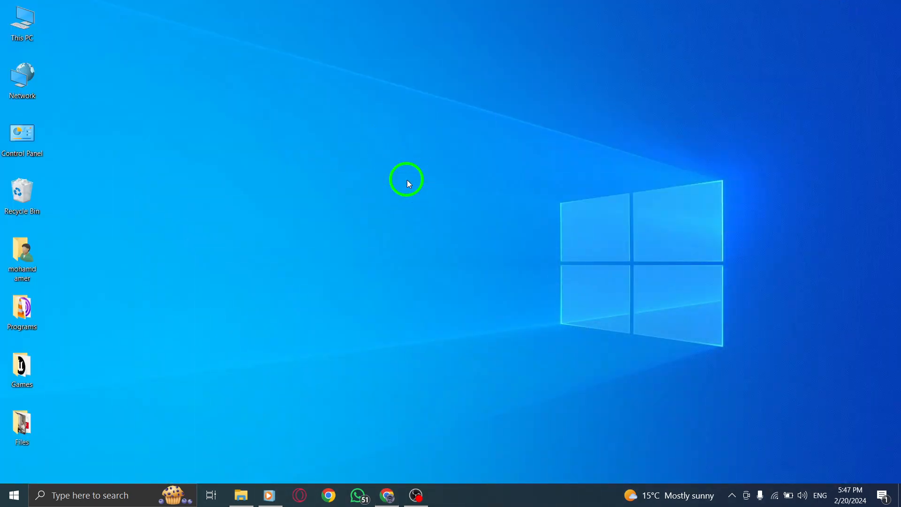